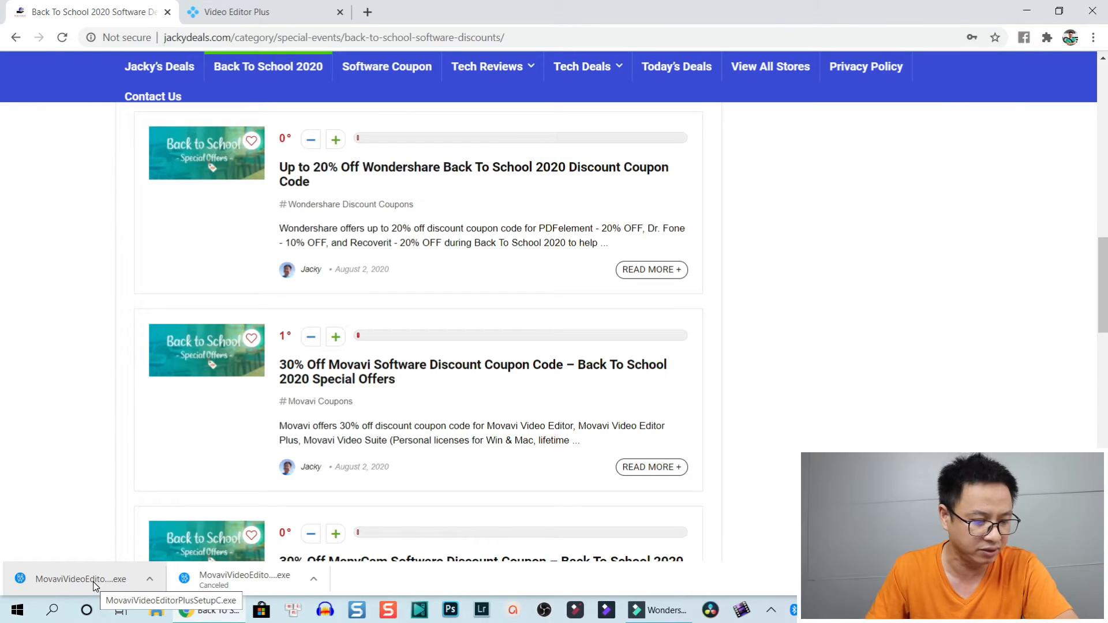
Launch the downloaded MovaviVideoEditorPlusSetup.exe from Chrome's download bar.
click(80, 578)
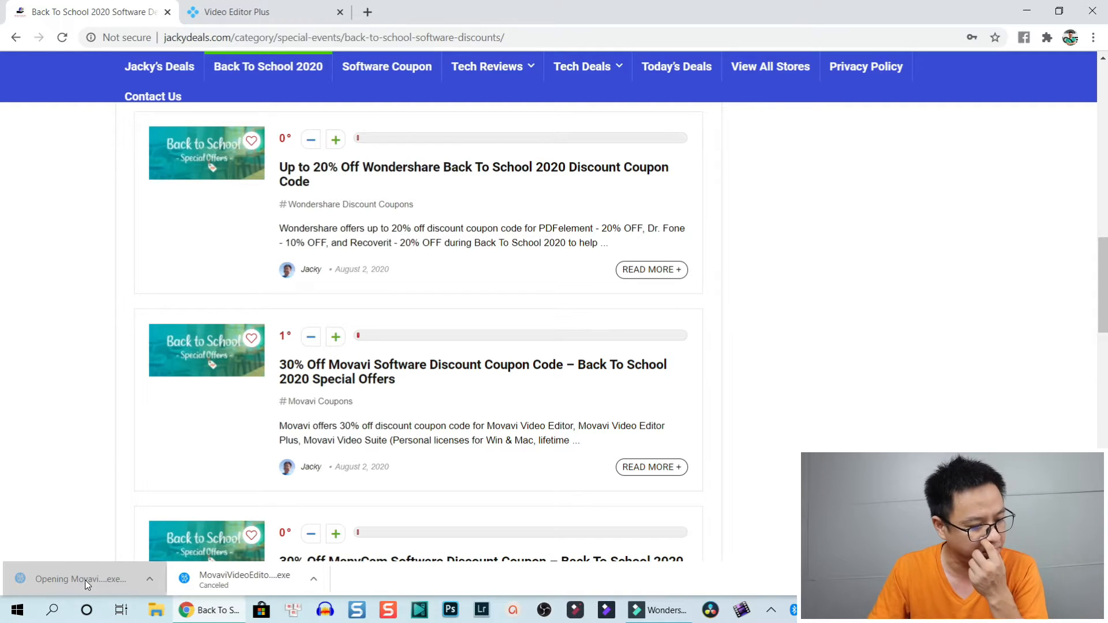
click(80, 579)
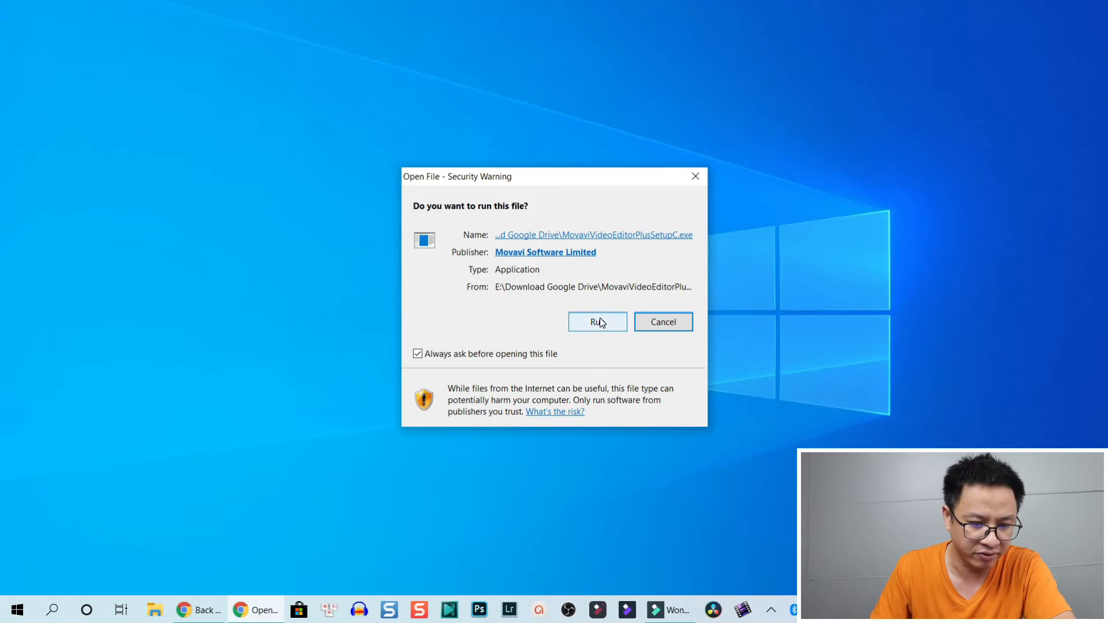
Run the setup, accept the license terms, review the English install settings and start installing.
click(597, 322)
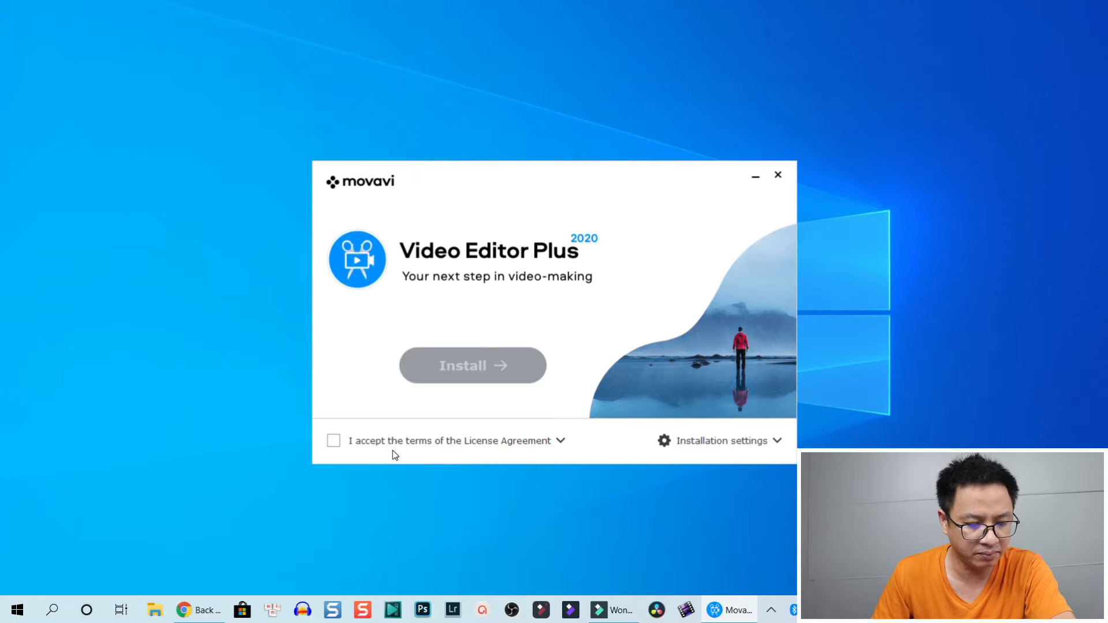
click(334, 440)
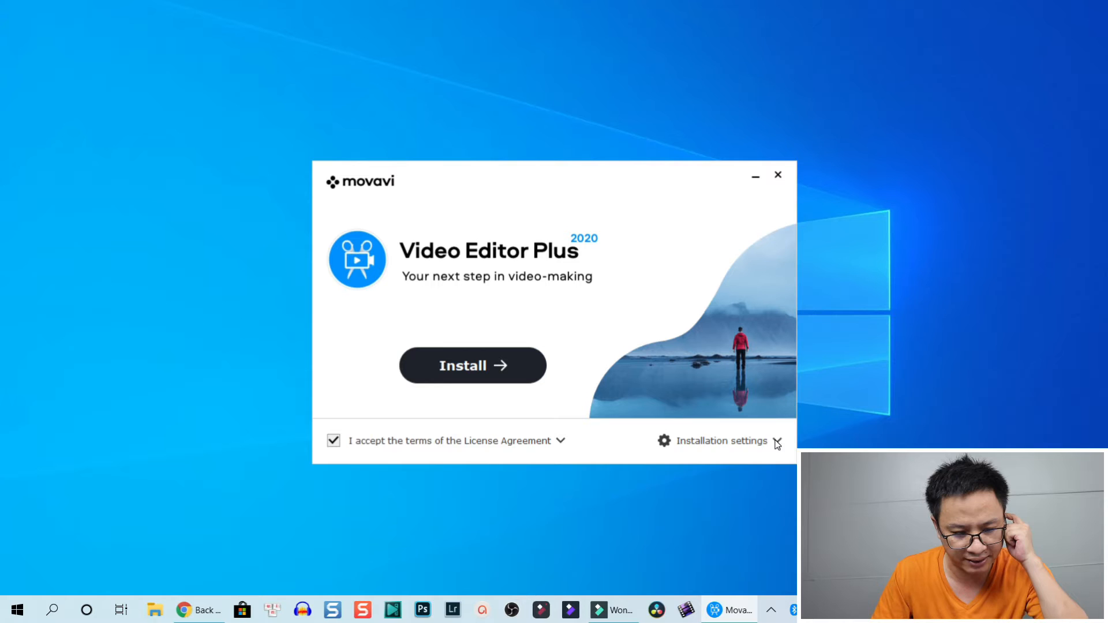
click(723, 440)
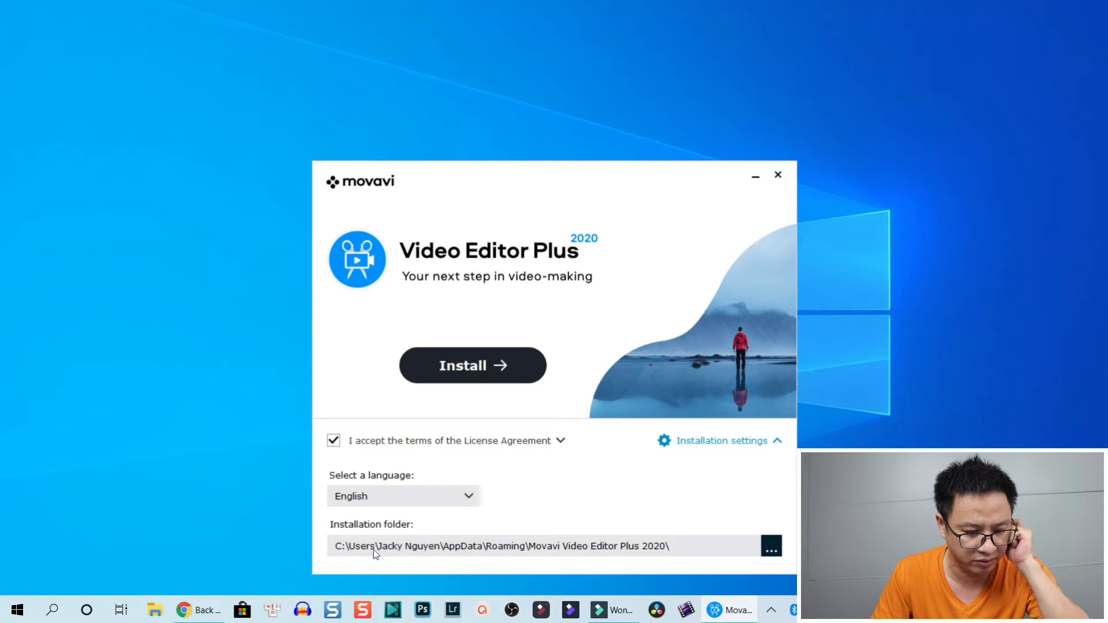
mouse_move(456, 405)
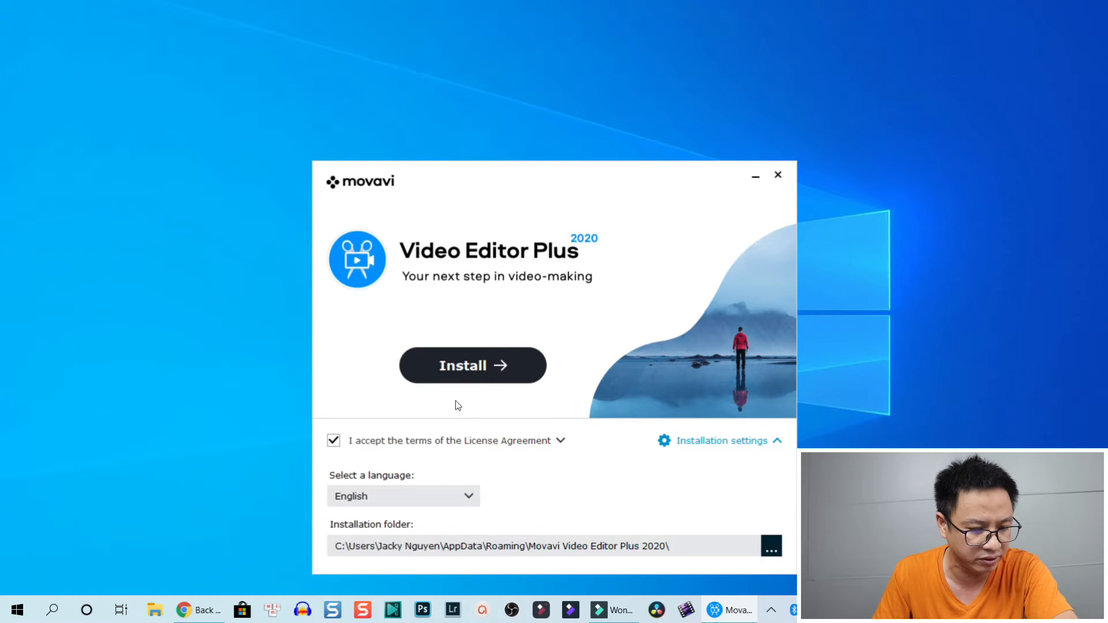
click(472, 366)
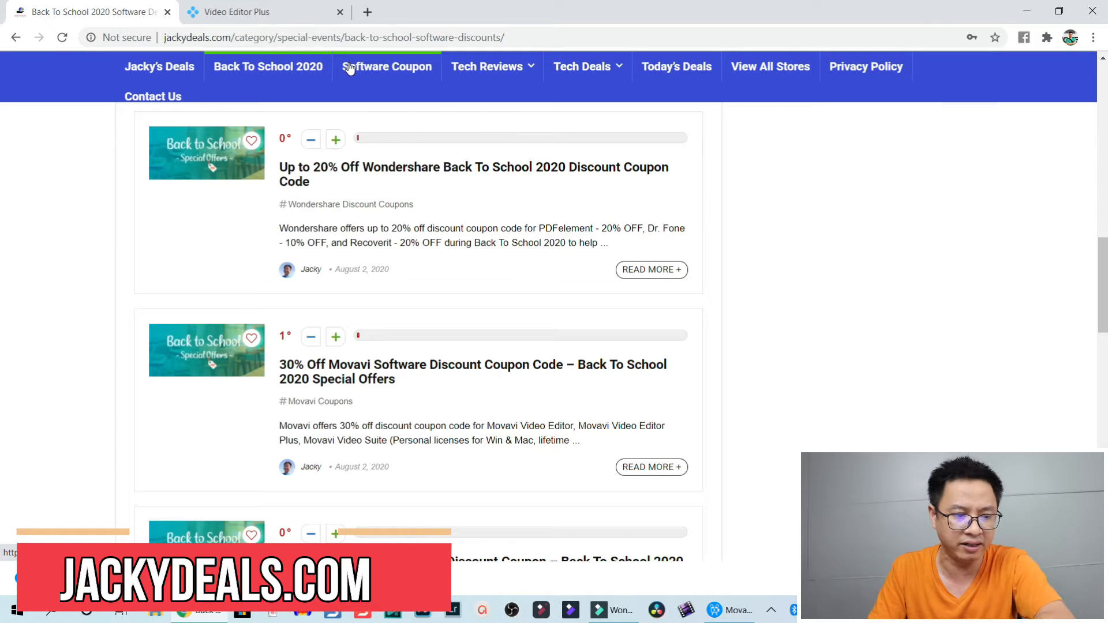
mouse_move(366, 195)
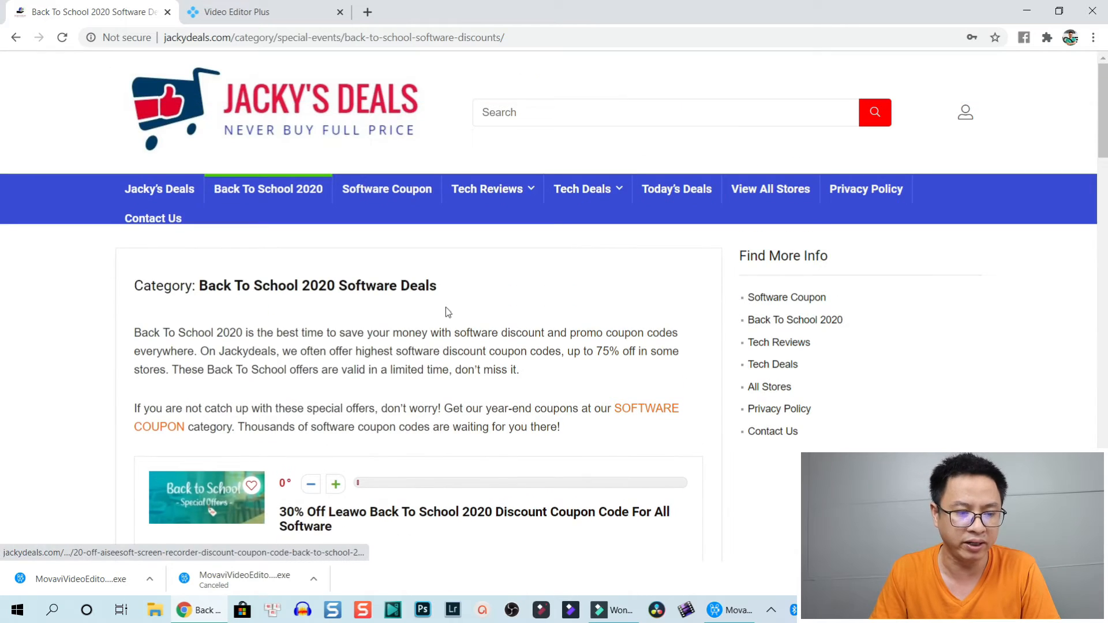
Scroll the Back To School 2020 deals page down to the 30% Off Movavi coupon post.
scroll(down, 3)
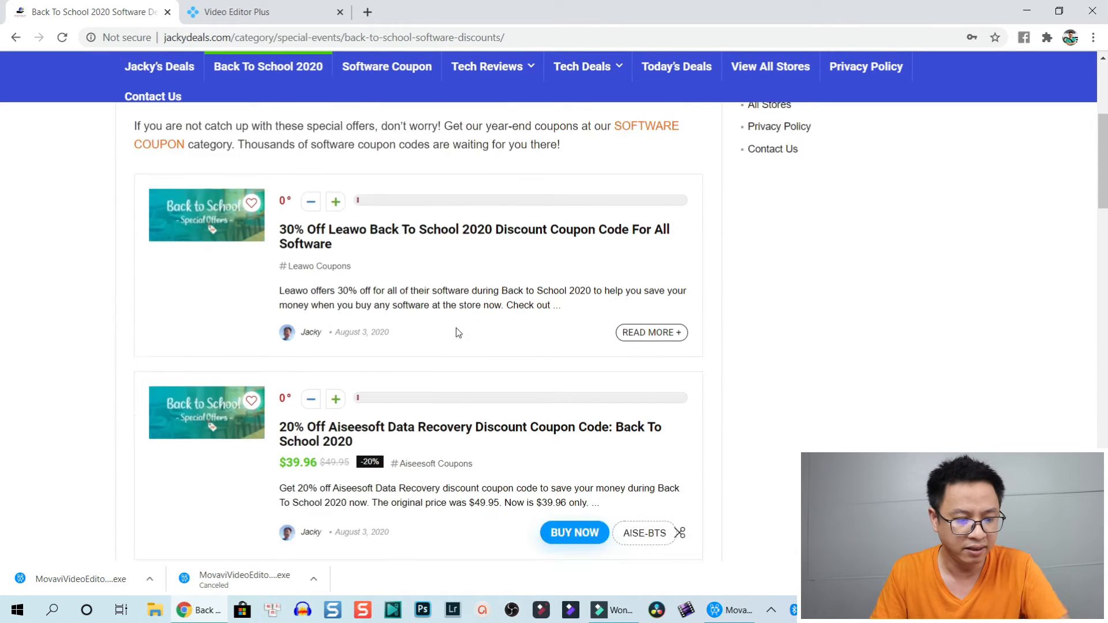
scroll(down, 3)
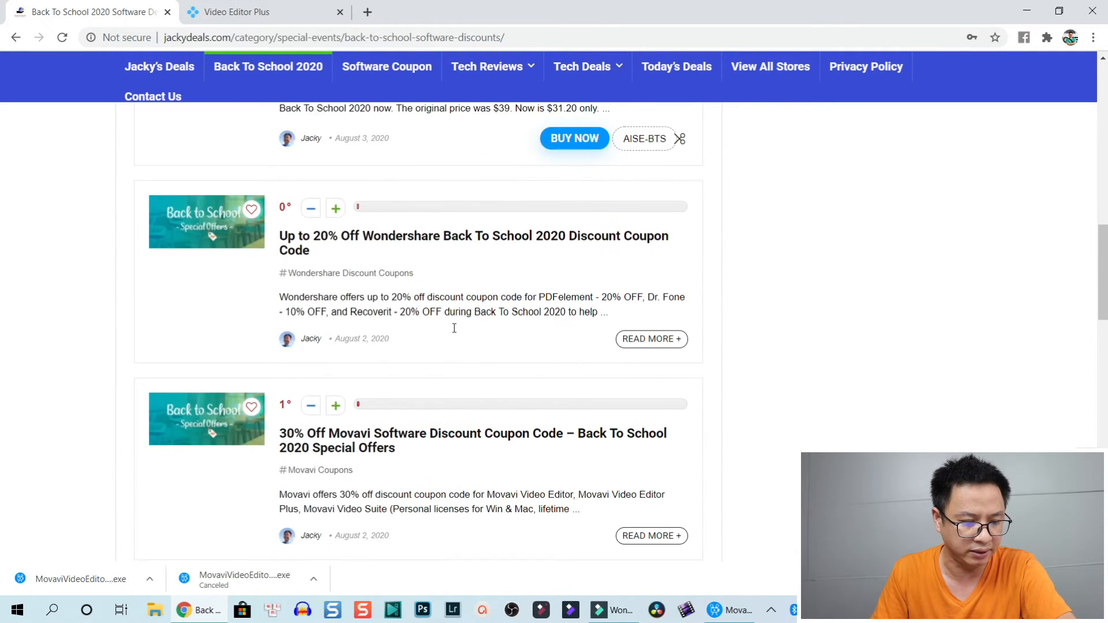
scroll(down, 3)
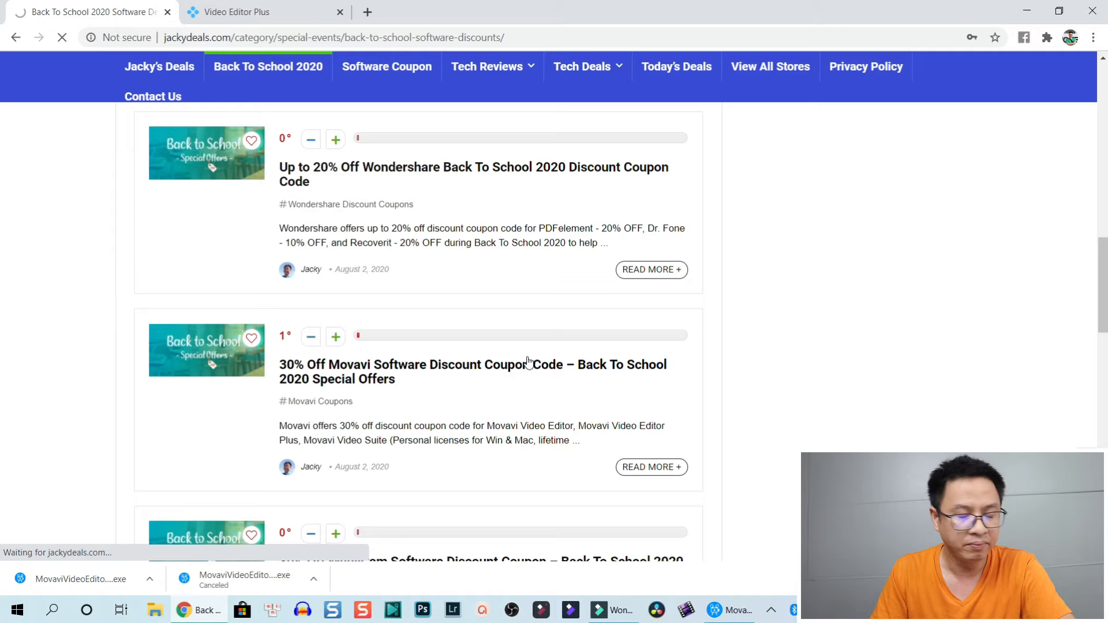
Open the 30% off Movavi coupon post and find the Video Editor Plus Personal for Windows $41.97 deal.
click(472, 370)
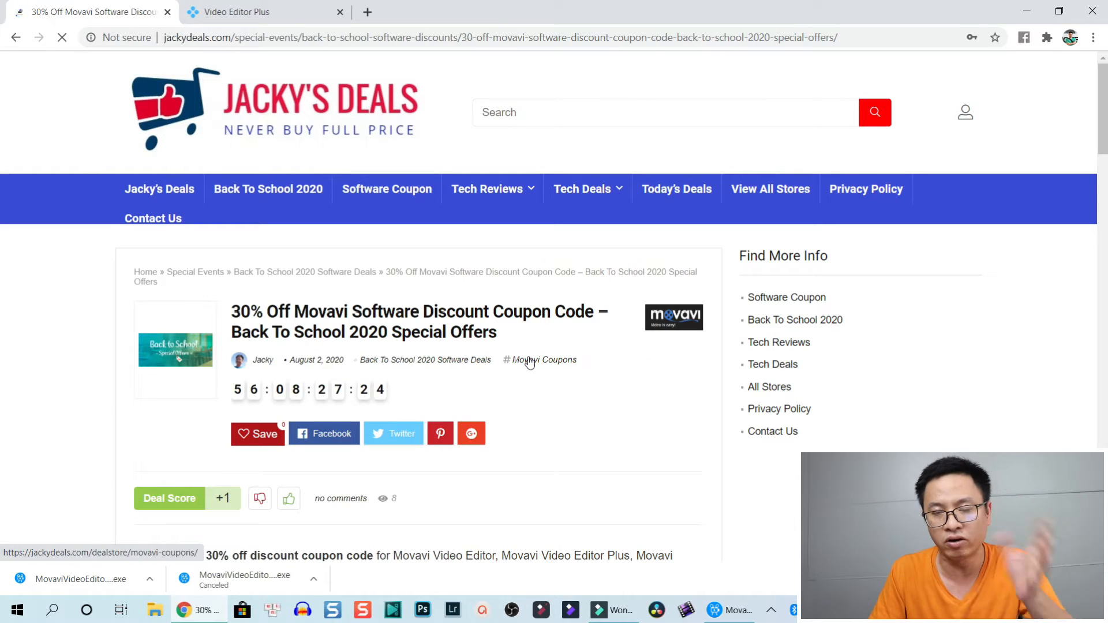
scroll(down, 3)
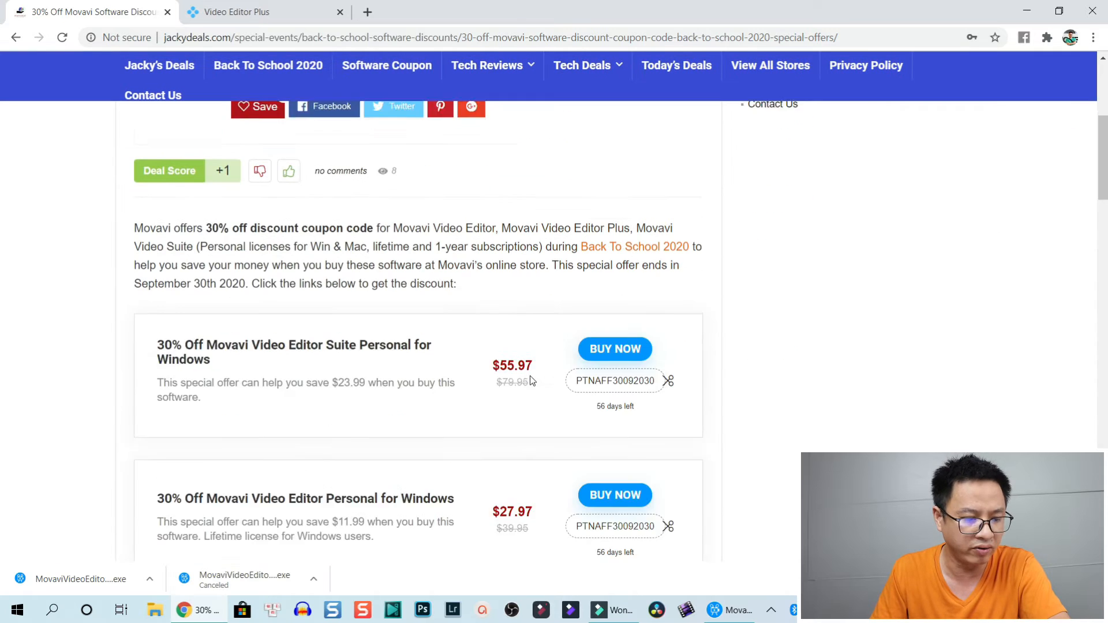
scroll(down, 3)
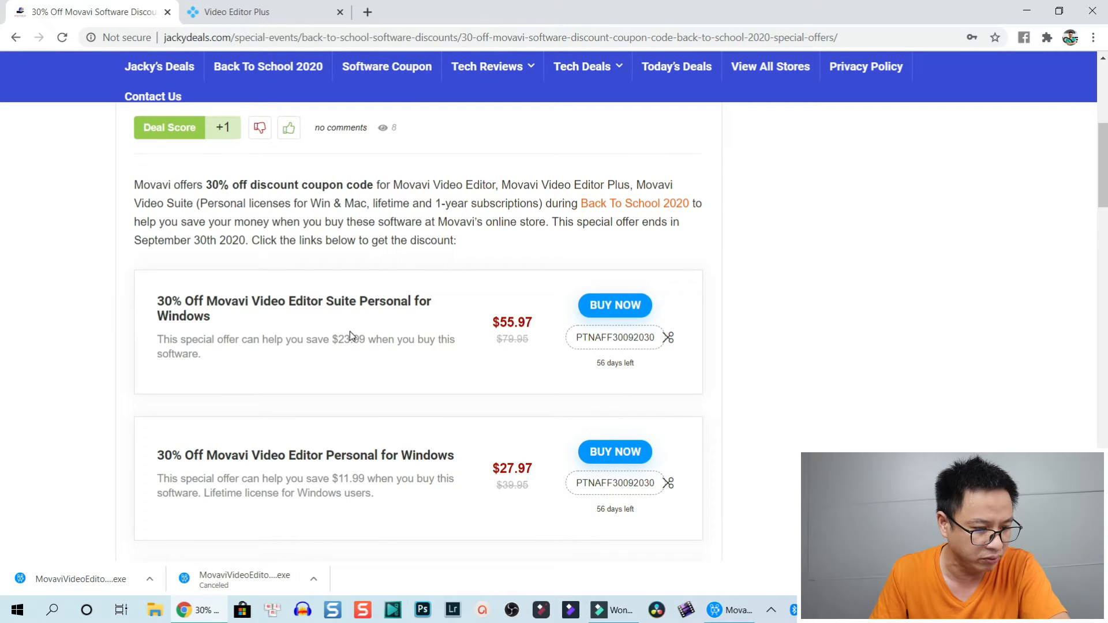
scroll(down, 3)
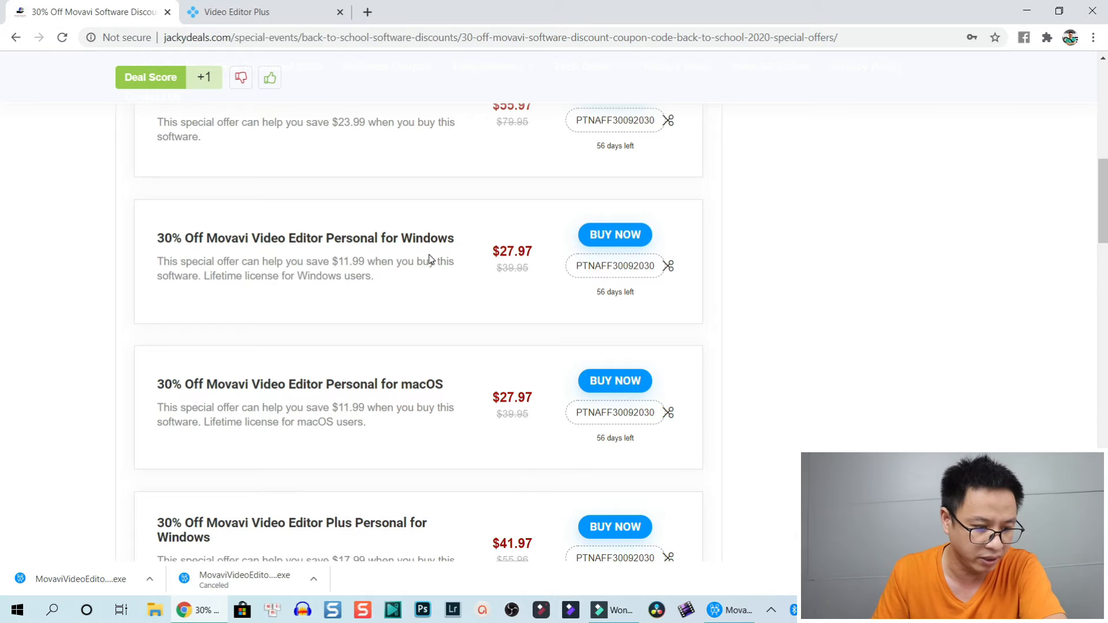
scroll(down, 3)
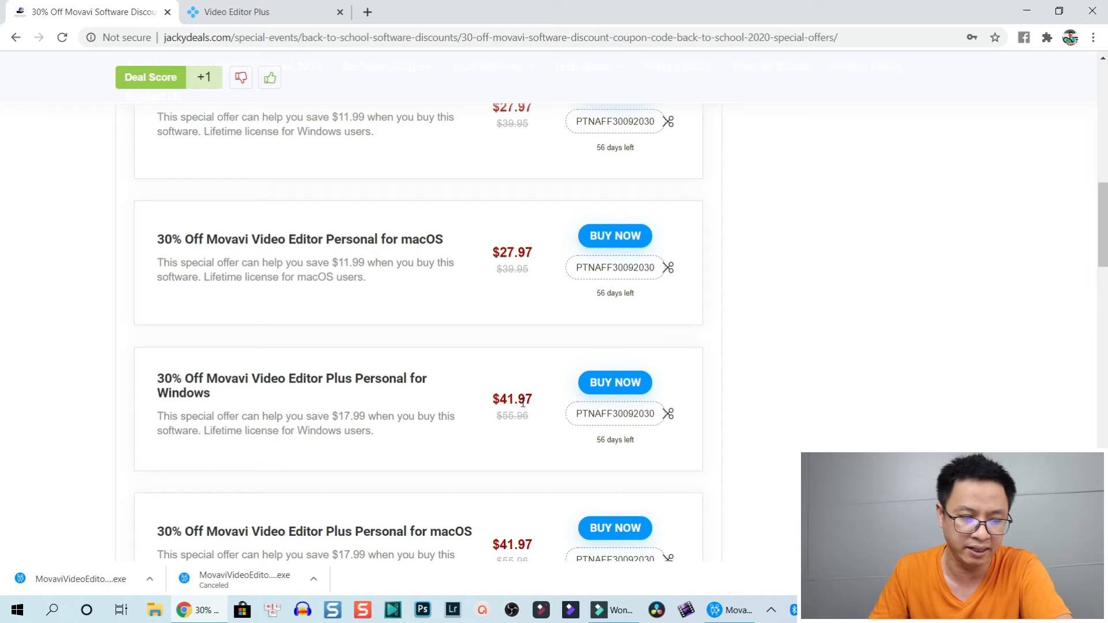
mouse_move(614, 383)
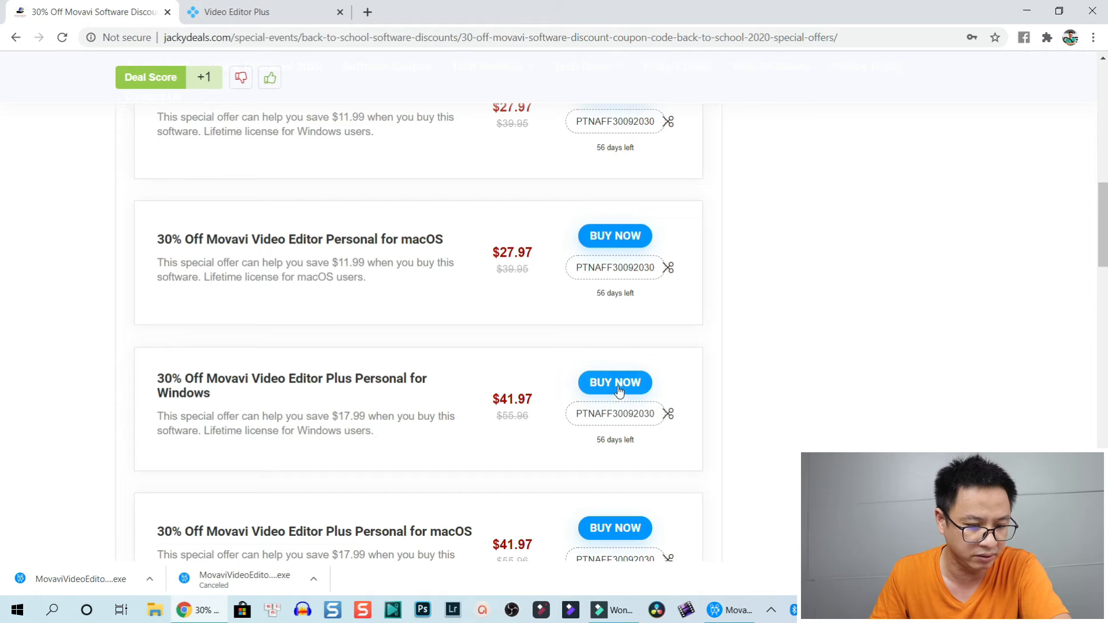
click(614, 382)
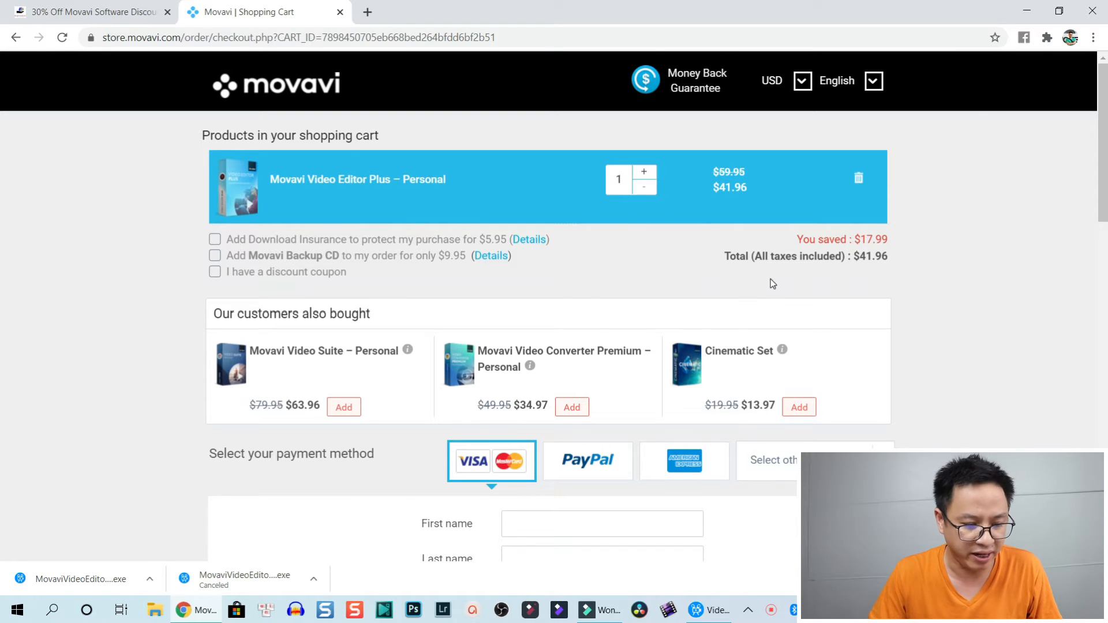
scroll(down, 3)
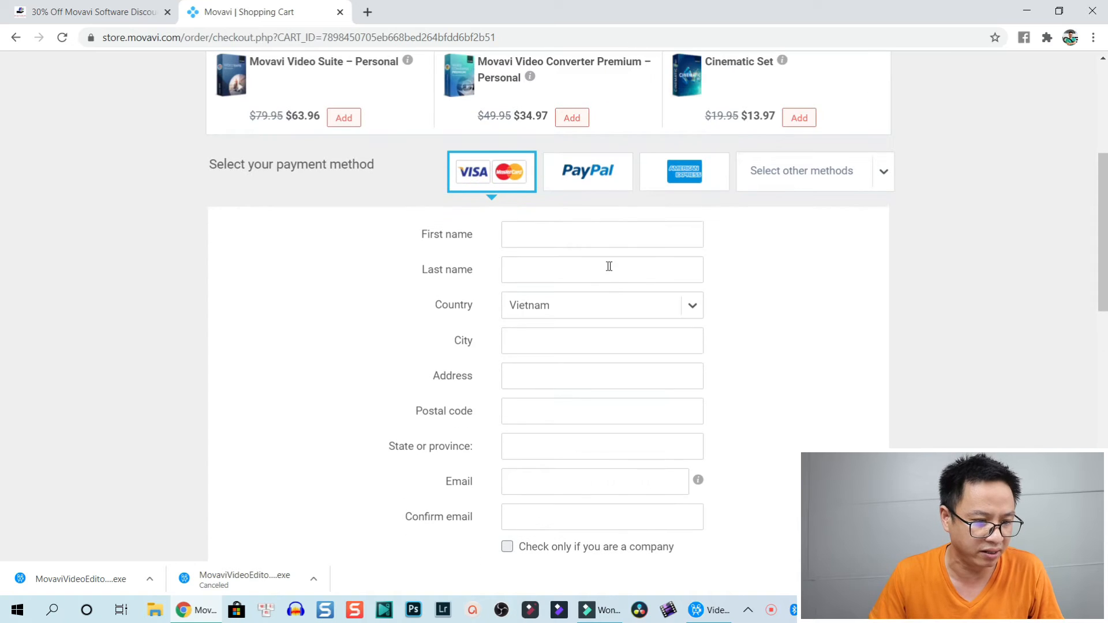
click(602, 234)
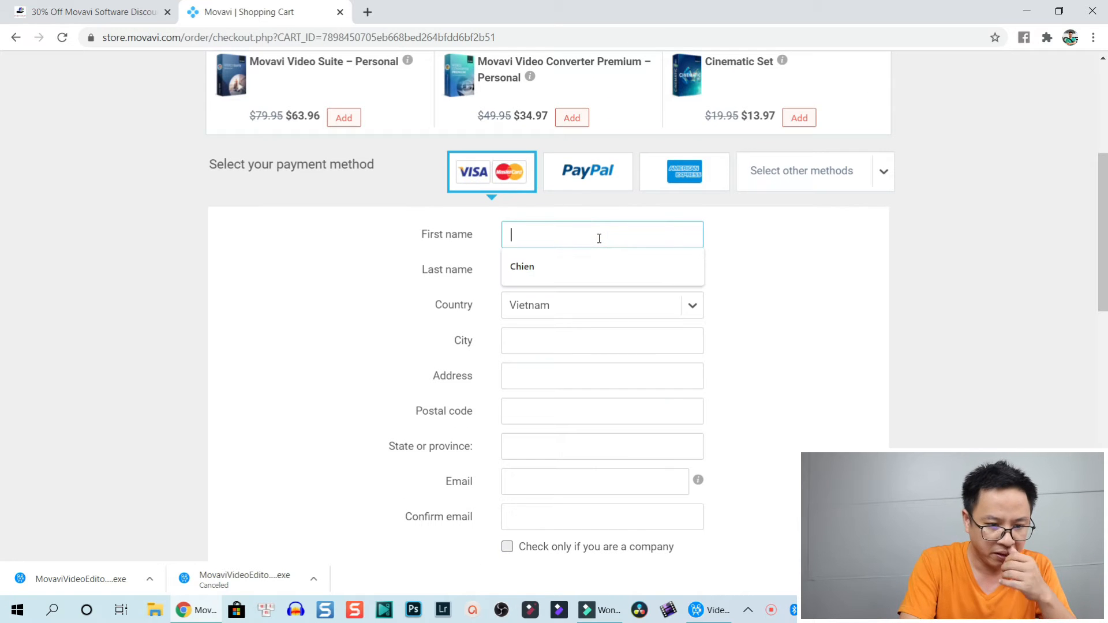
text(Thuan)
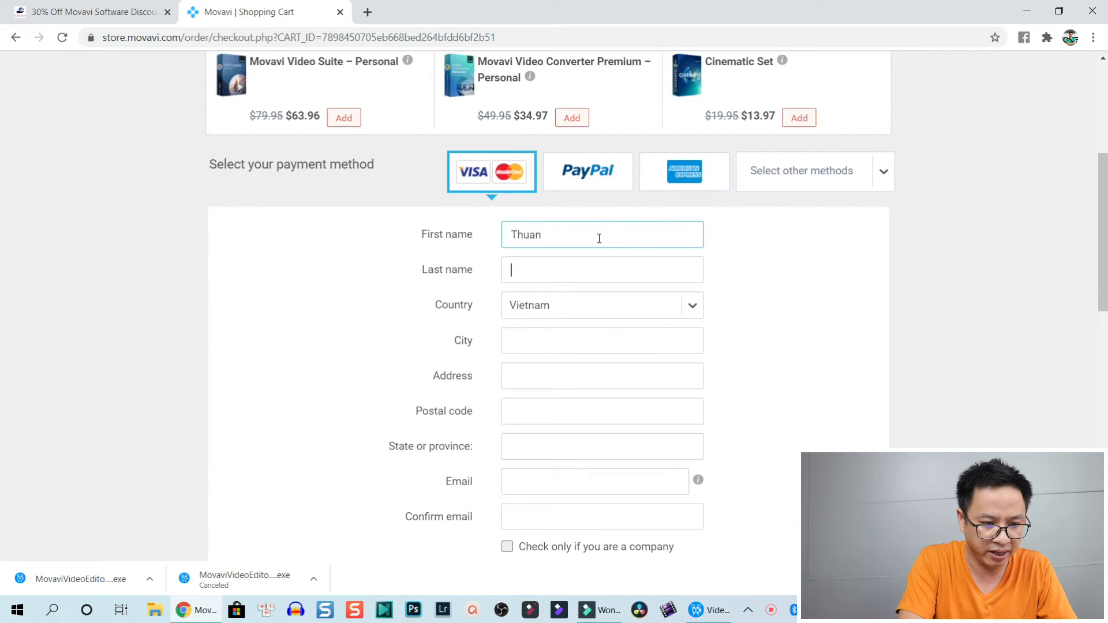
text(Nguyen)
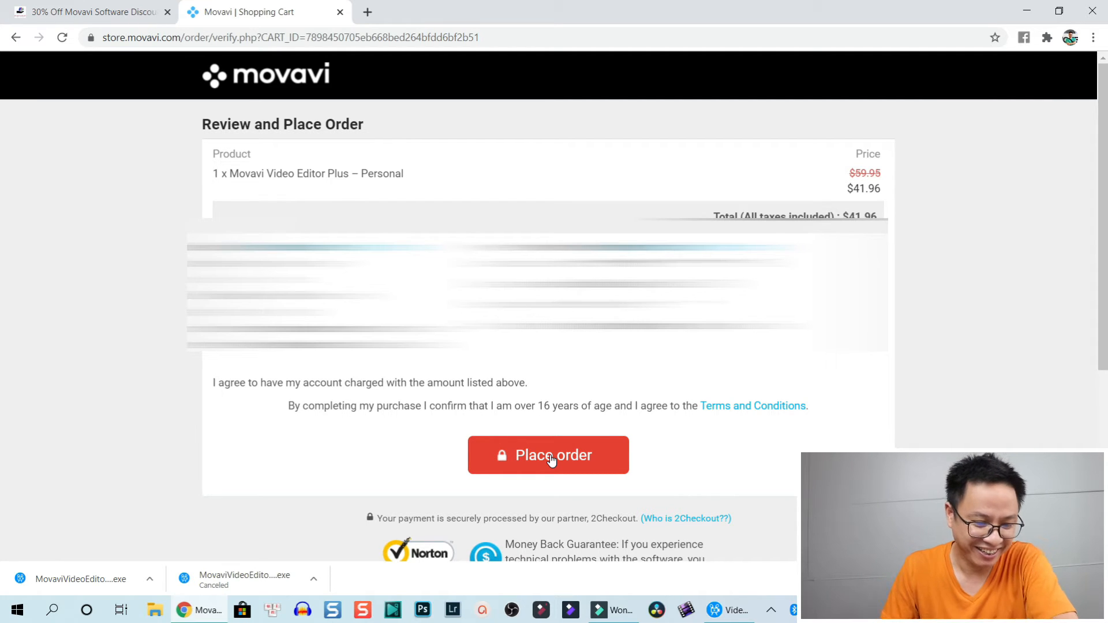
Place the $41.96 order for Video Editor Plus Personal on the Review and Place Order page.
click(549, 455)
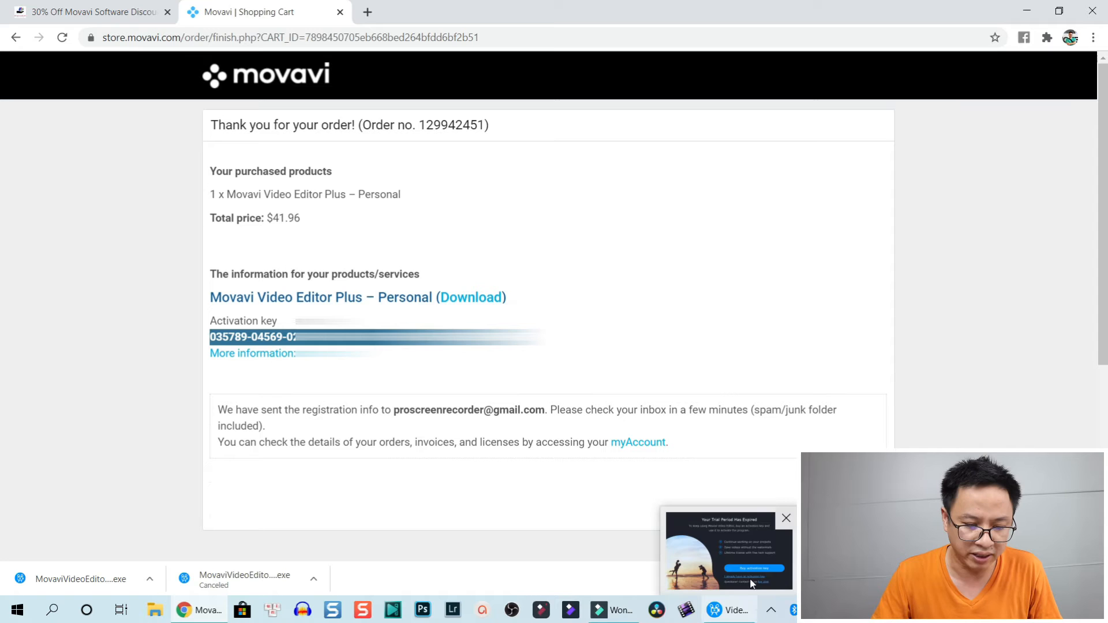
Switch from the order confirmation page to the Movavi Video Editor Plus window.
click(729, 552)
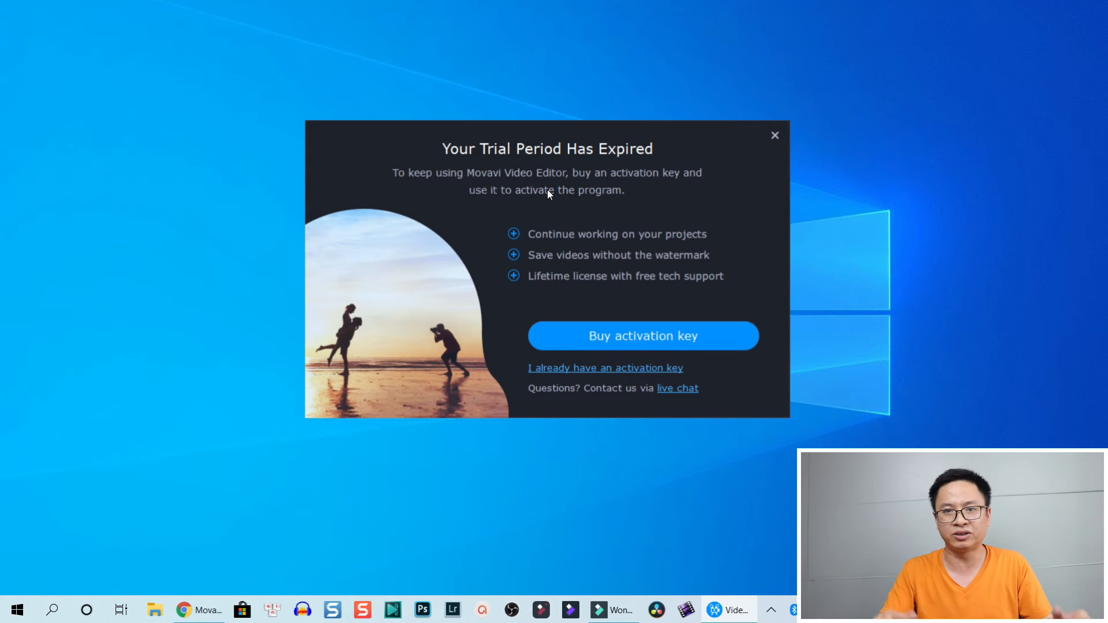
mouse_move(574, 210)
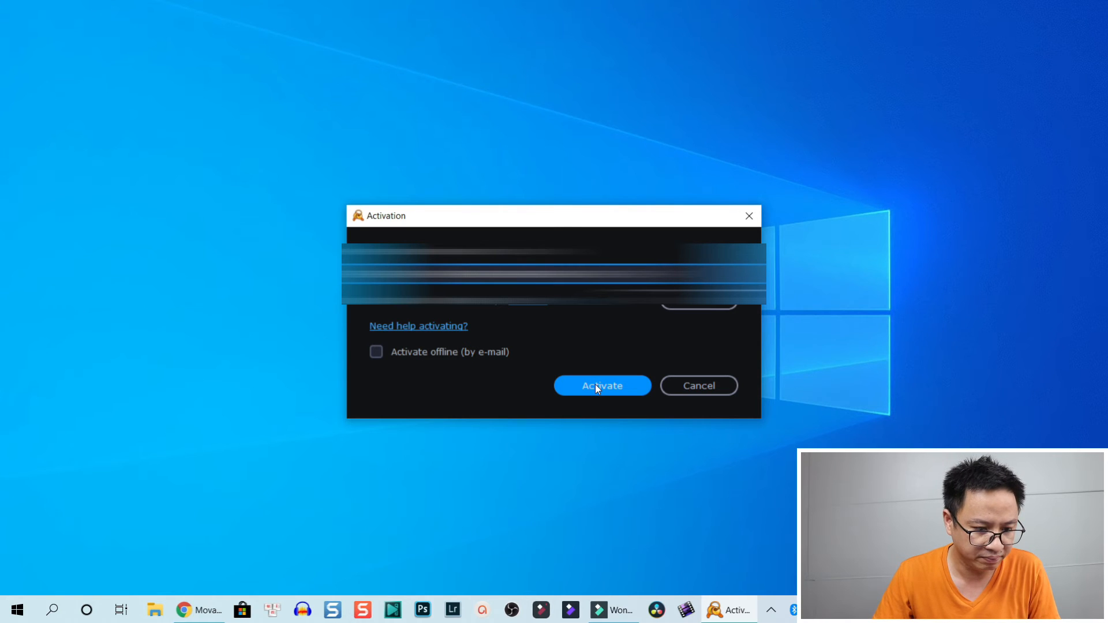
Activate the program with the pasted license key in the Activation dialog.
click(601, 385)
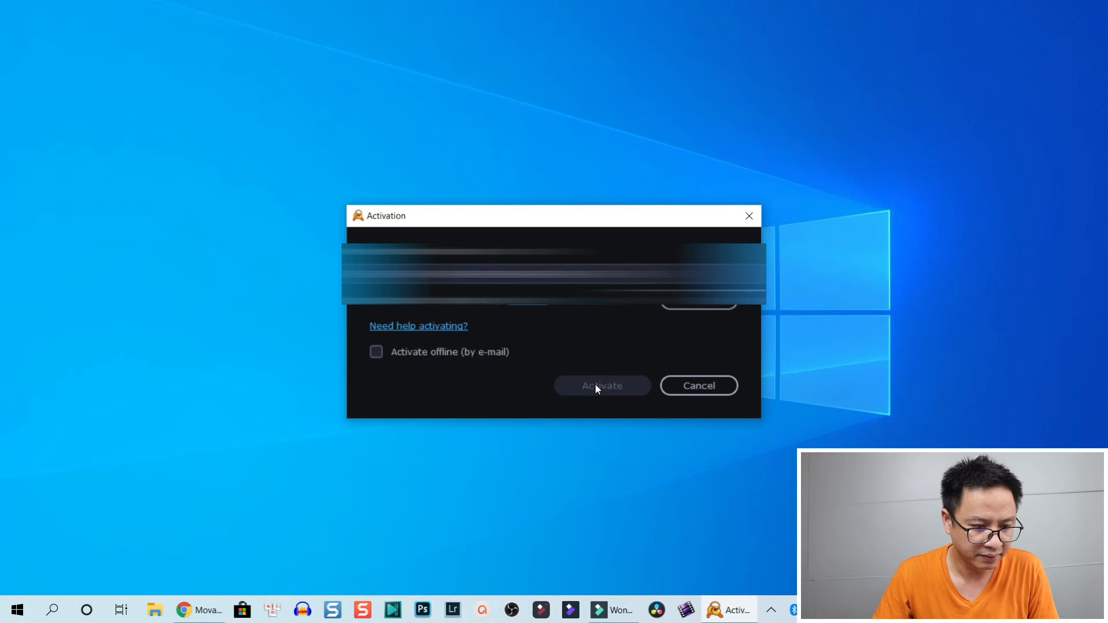
mouse_move(525, 307)
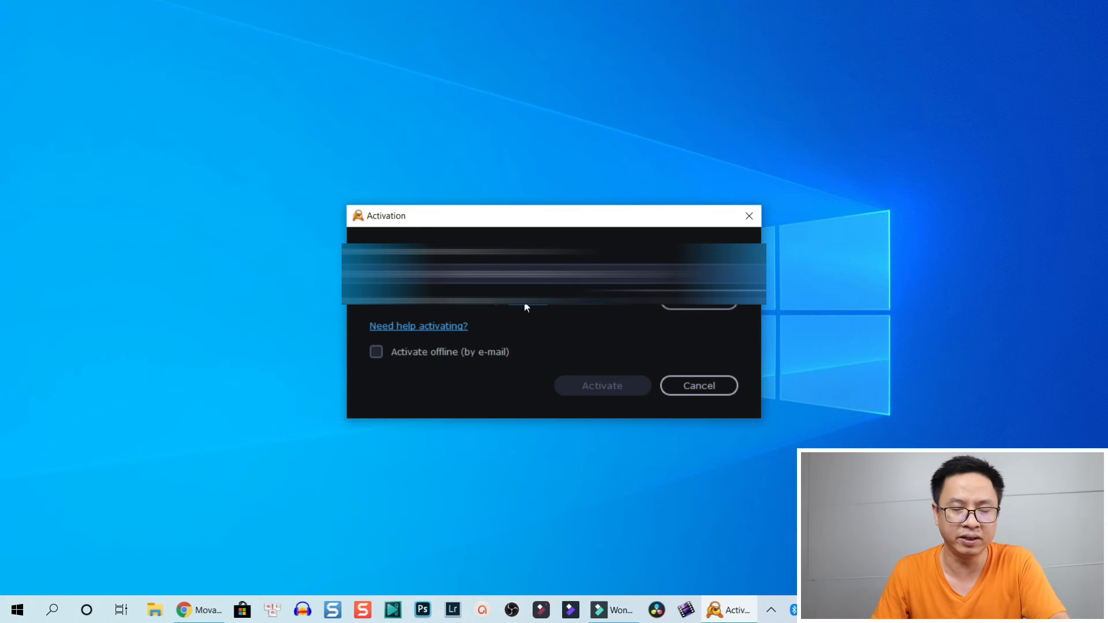
click(601, 385)
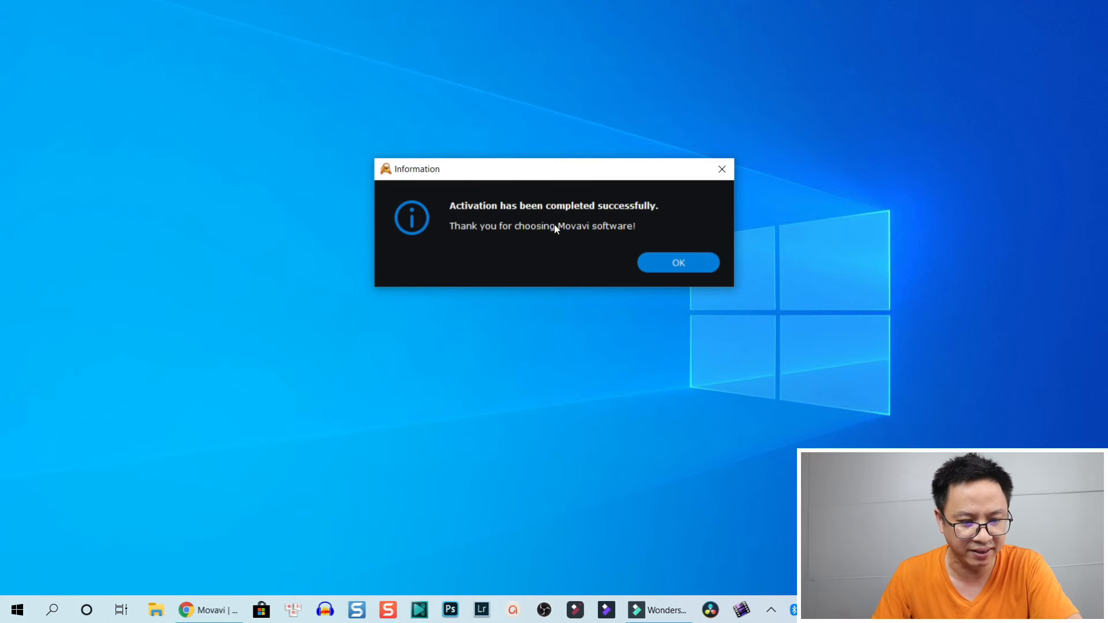
mouse_move(577, 238)
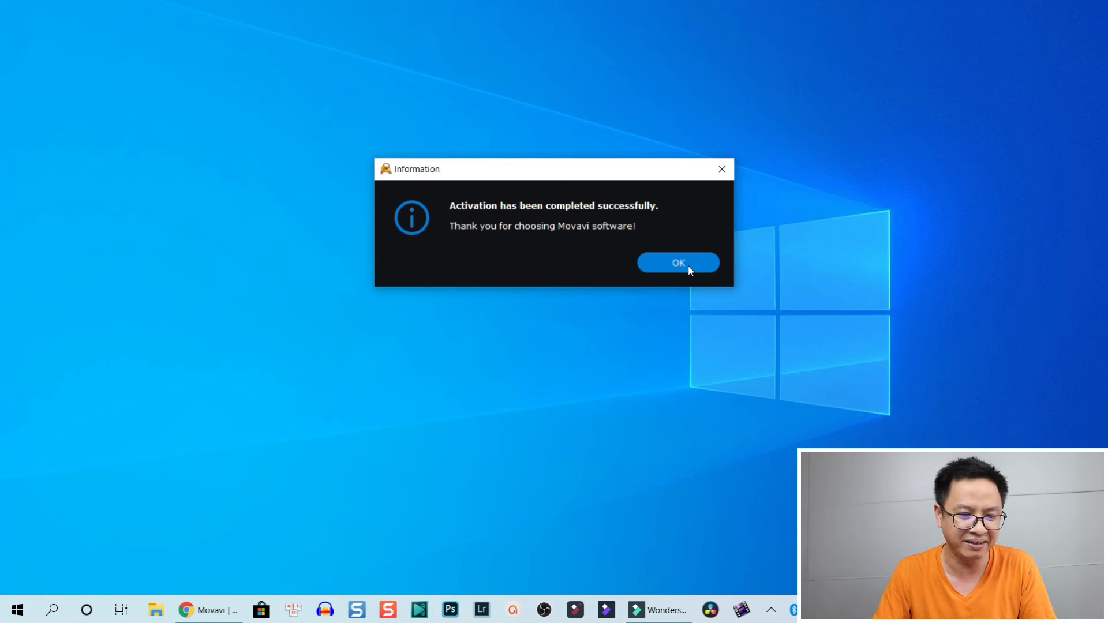
Dismiss the 'Activation has been completed successfully' message with OK.
click(678, 262)
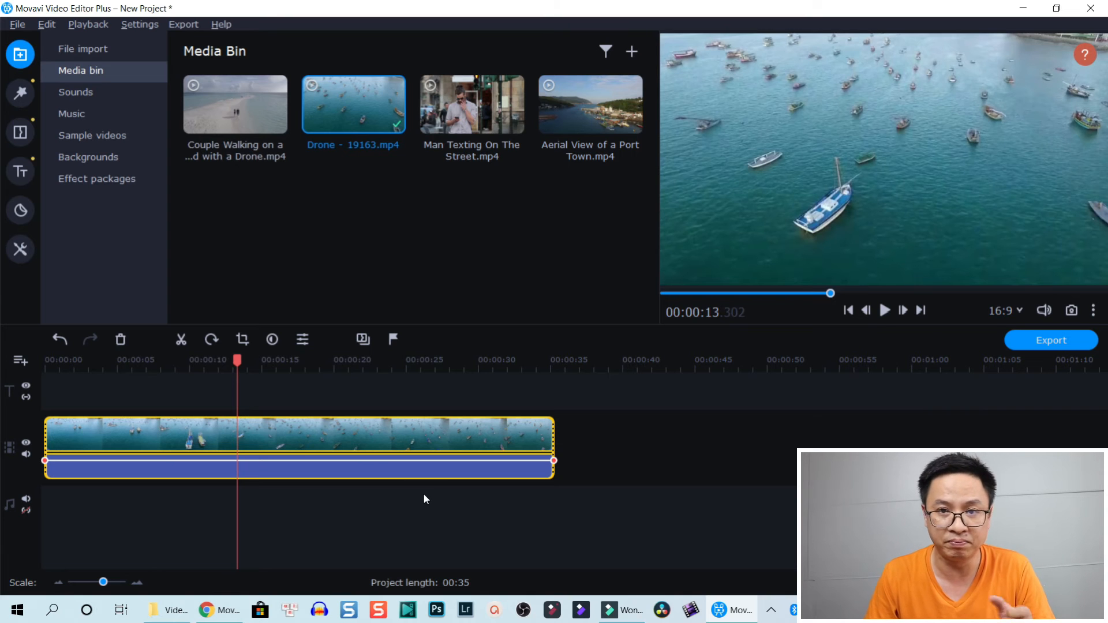
mouse_move(200, 443)
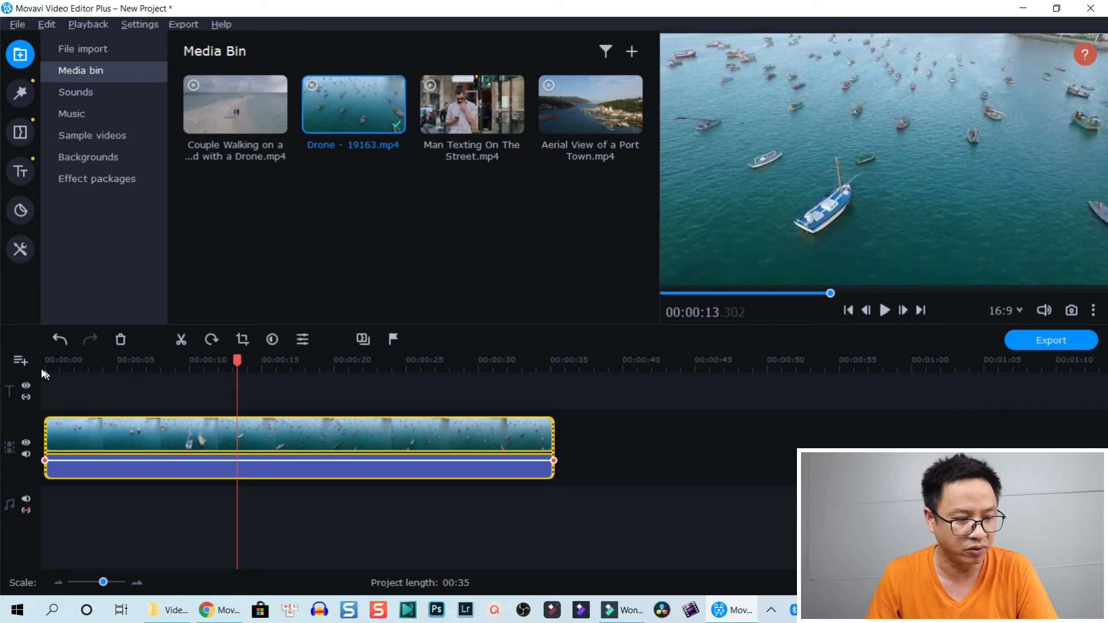
Add a new empty track above the drone clip on the timeline.
click(19, 360)
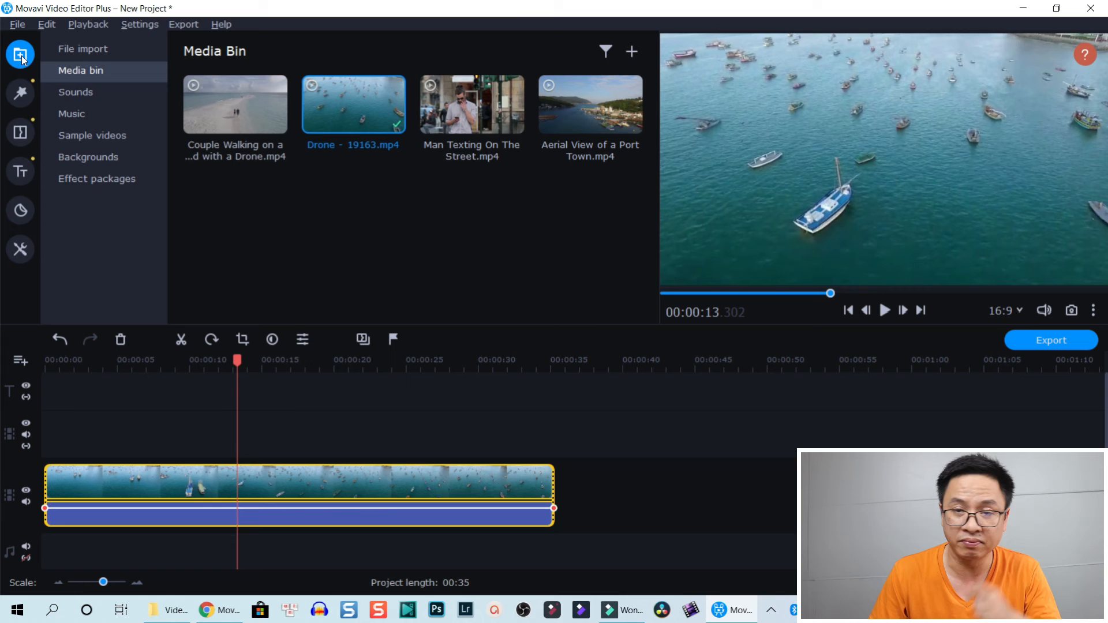
mouse_move(20, 92)
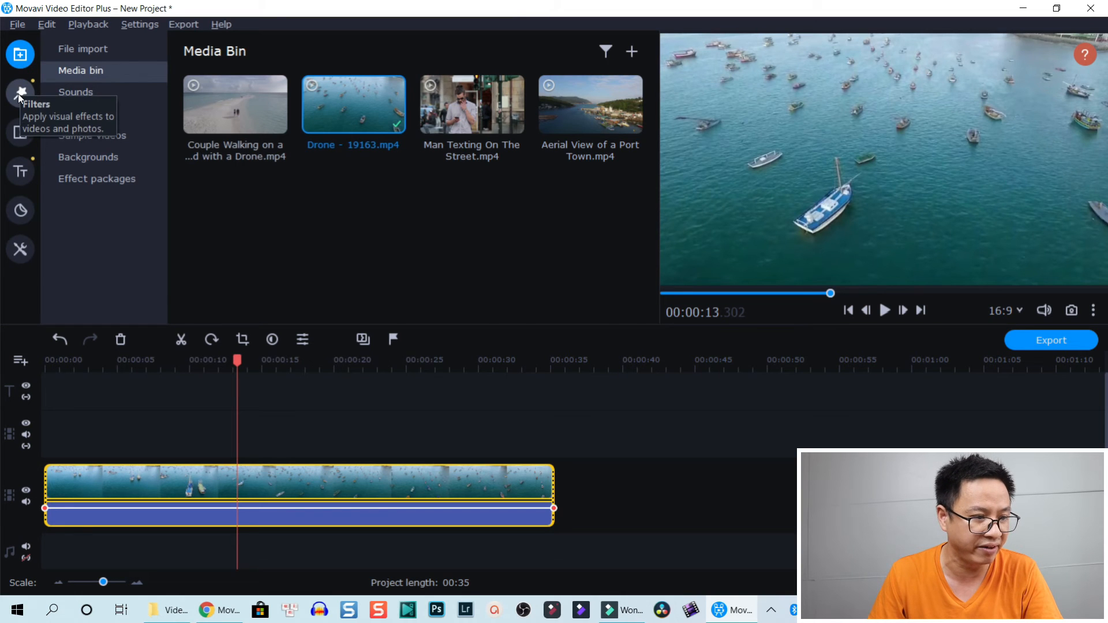
Browse Filters, then Transitions through the Parallax category and finish on Circle in/Circle out.
click(20, 92)
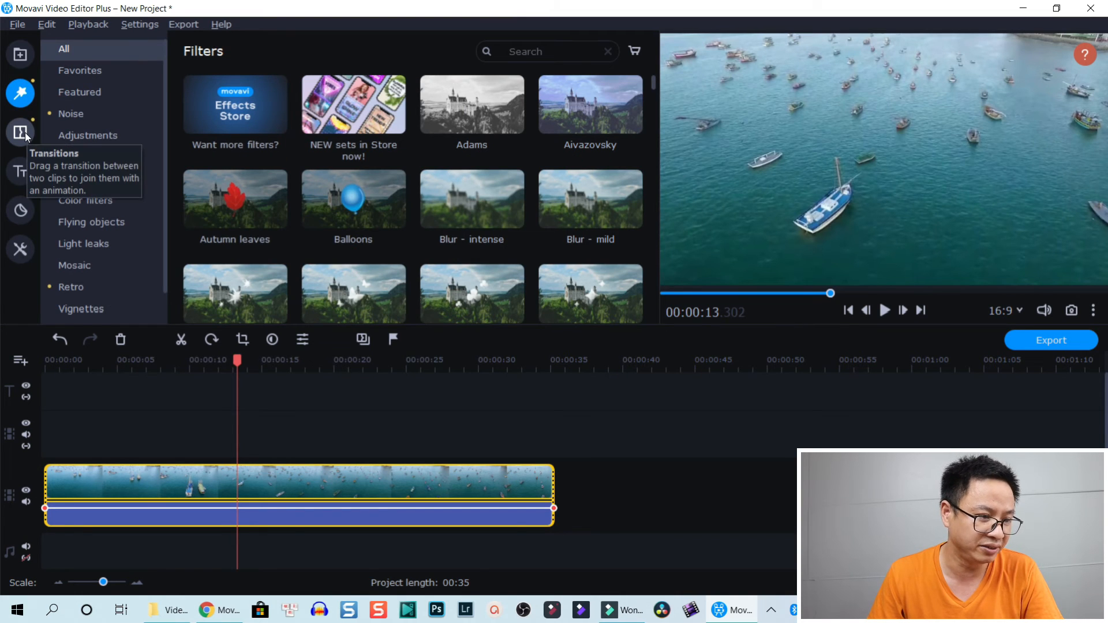
click(19, 132)
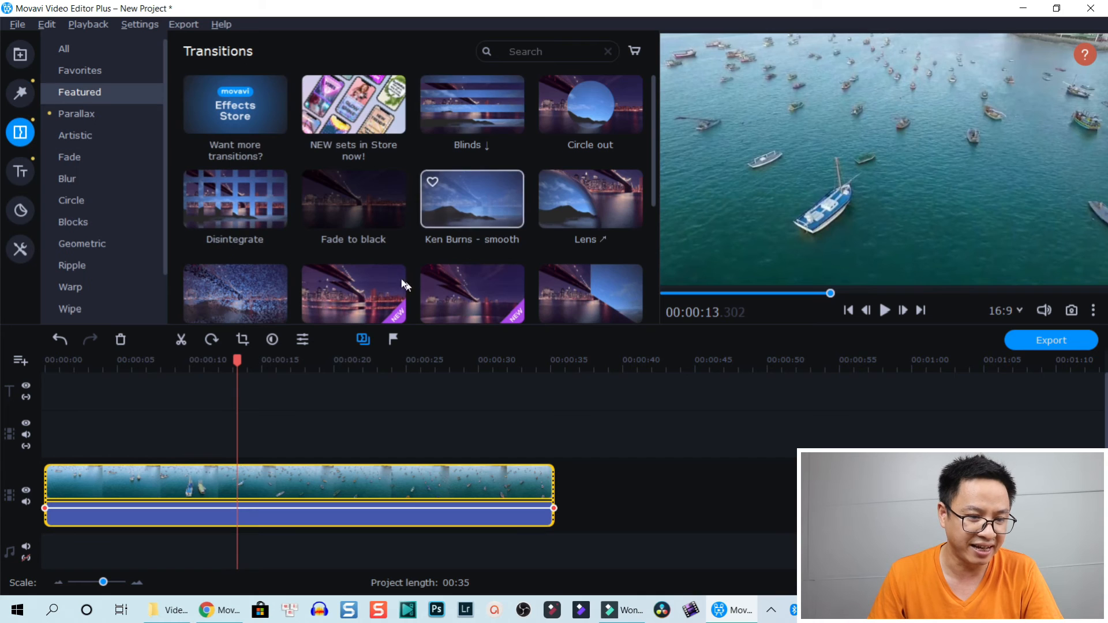
scroll(down, 3)
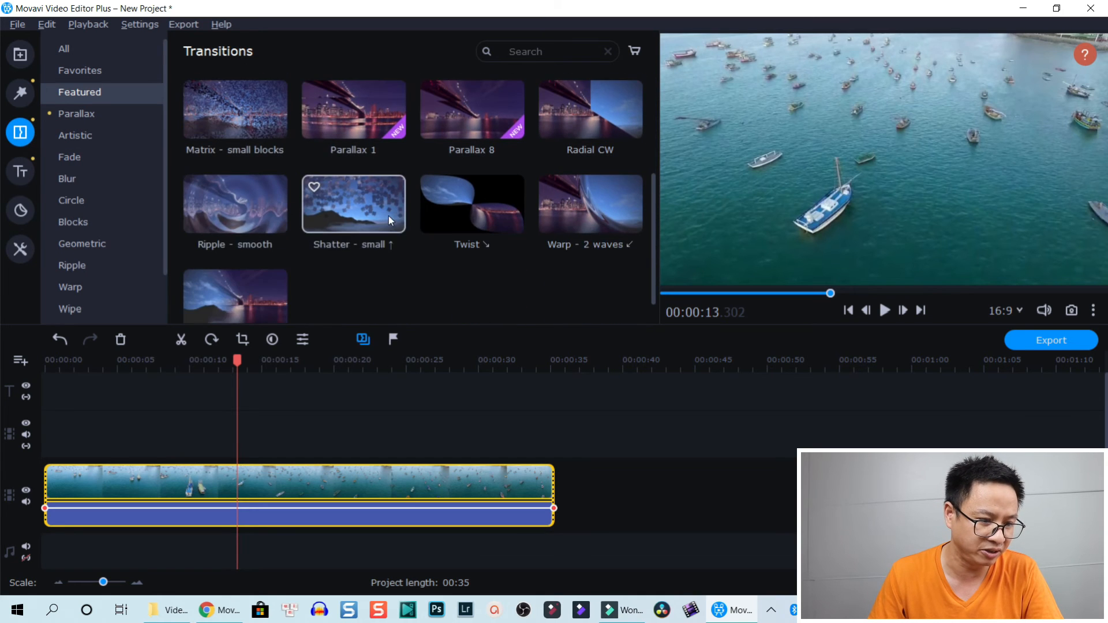
click(76, 114)
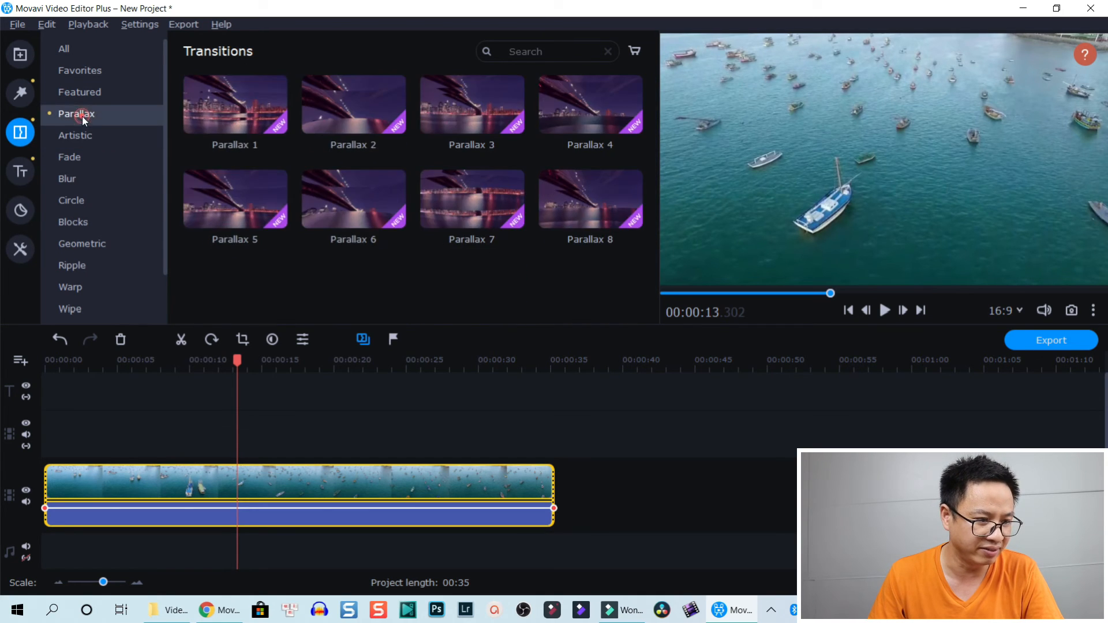
click(71, 200)
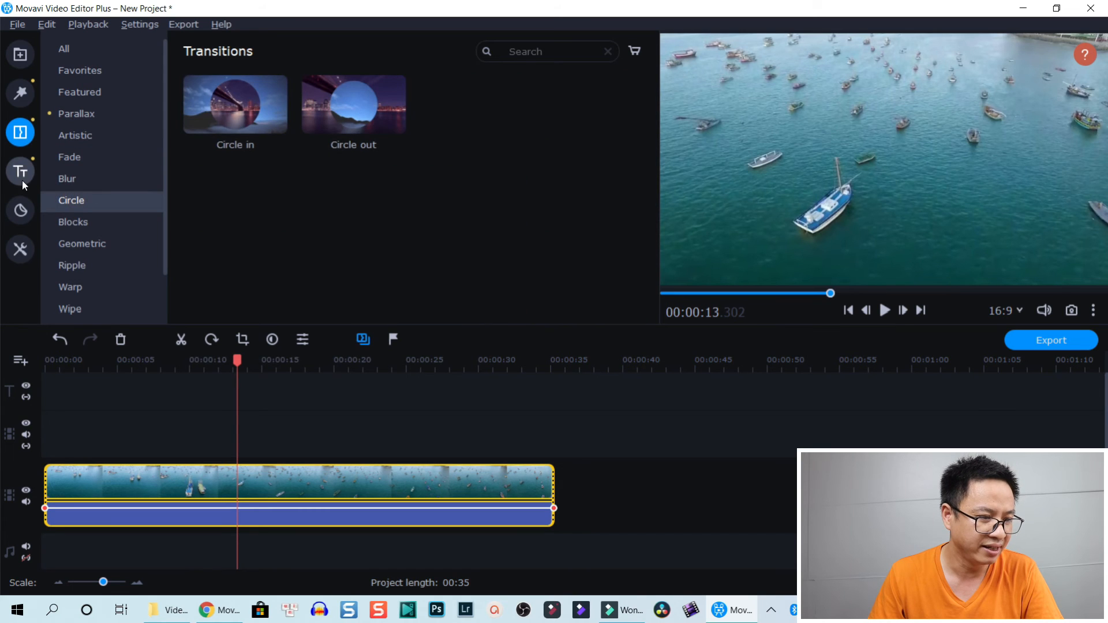
Browse Titles through the Basic and Opening categories, finishing on Speech bubbles.
click(19, 172)
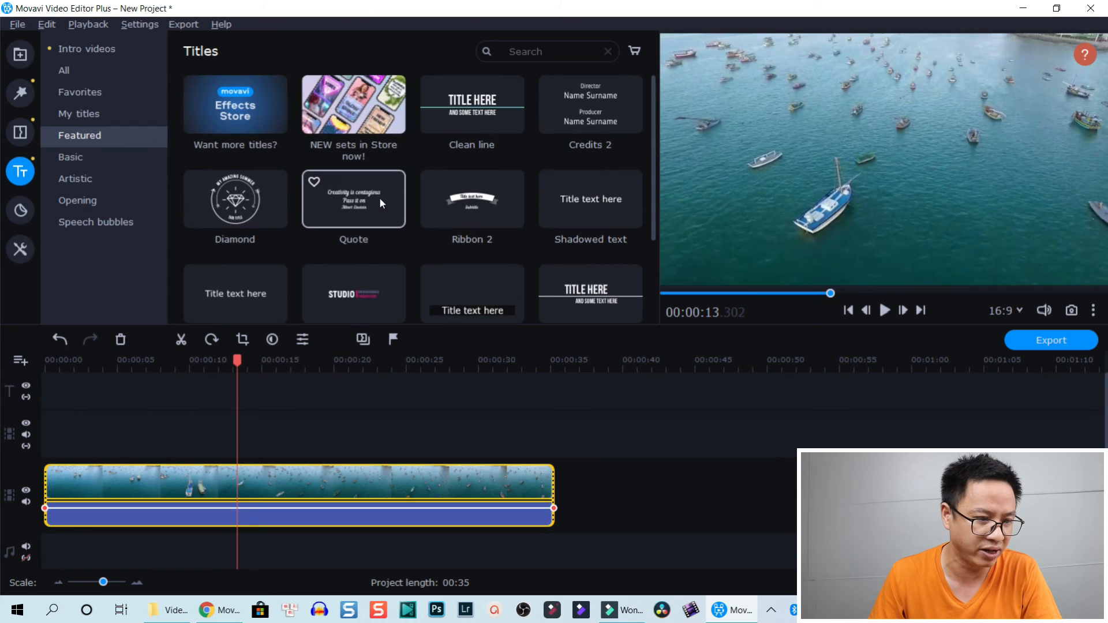
click(70, 157)
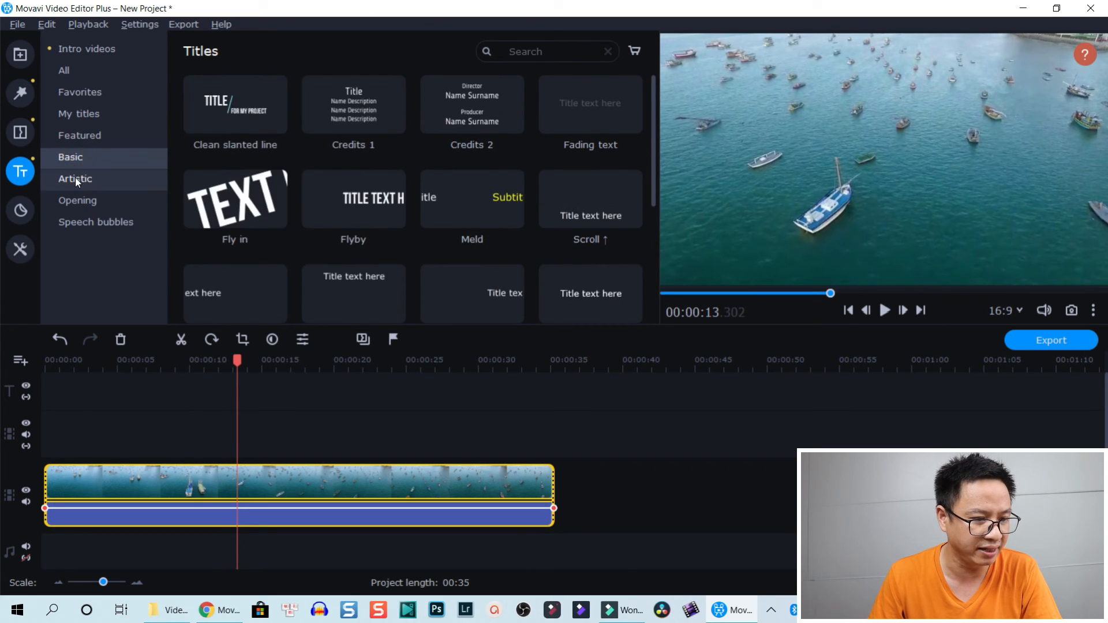
click(77, 200)
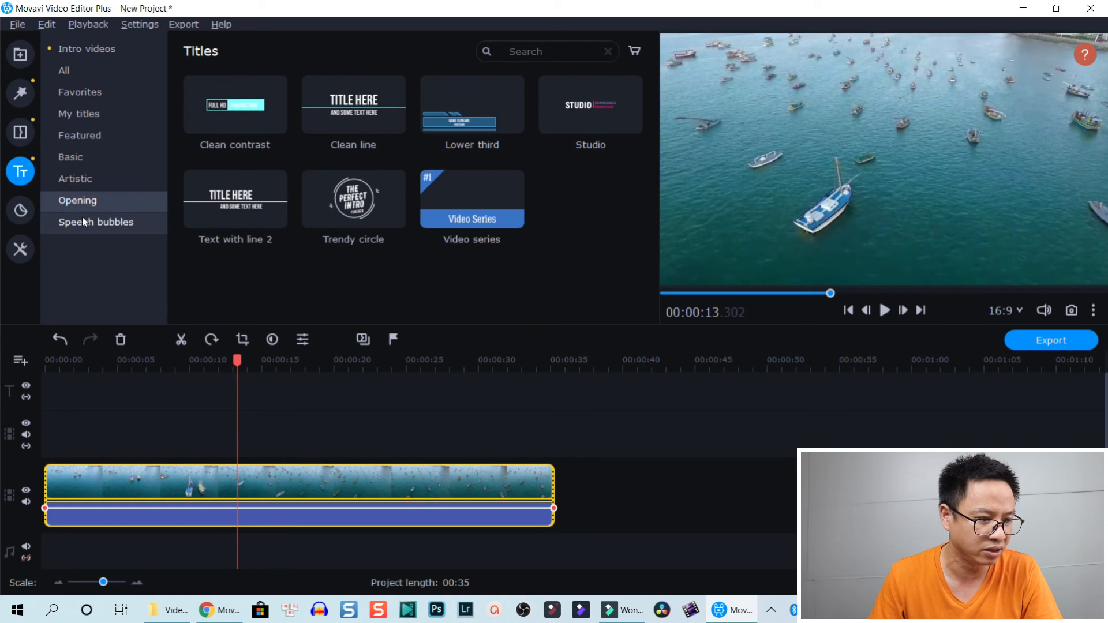
click(96, 222)
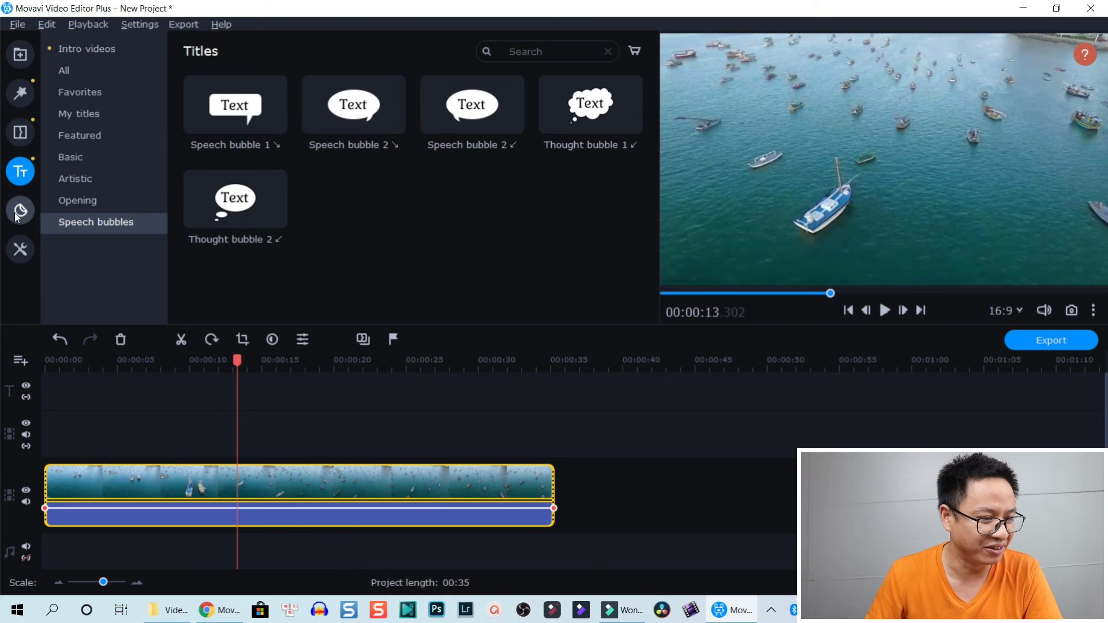
mouse_move(19, 211)
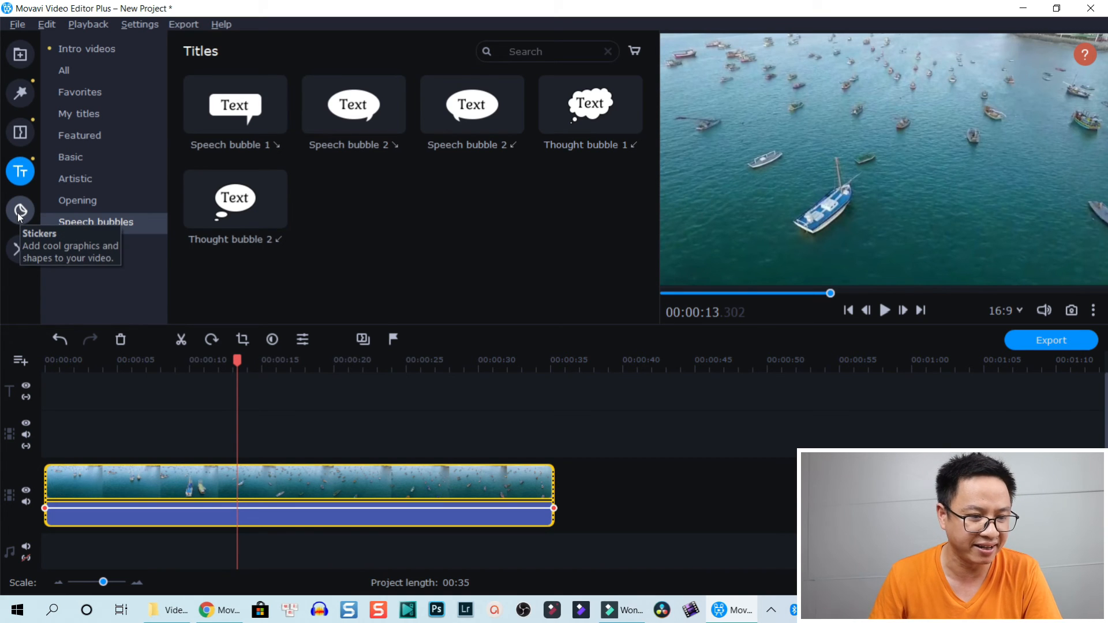
Show the Stickers collection and scroll the featured stickers toward Thumbs up.
click(19, 211)
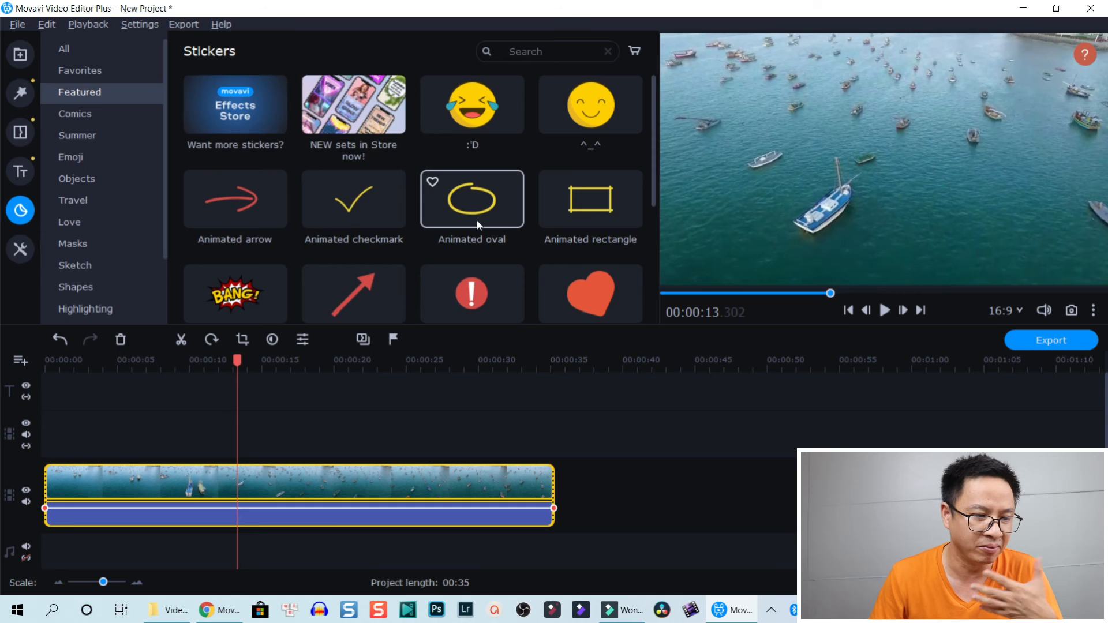
scroll(down, 3)
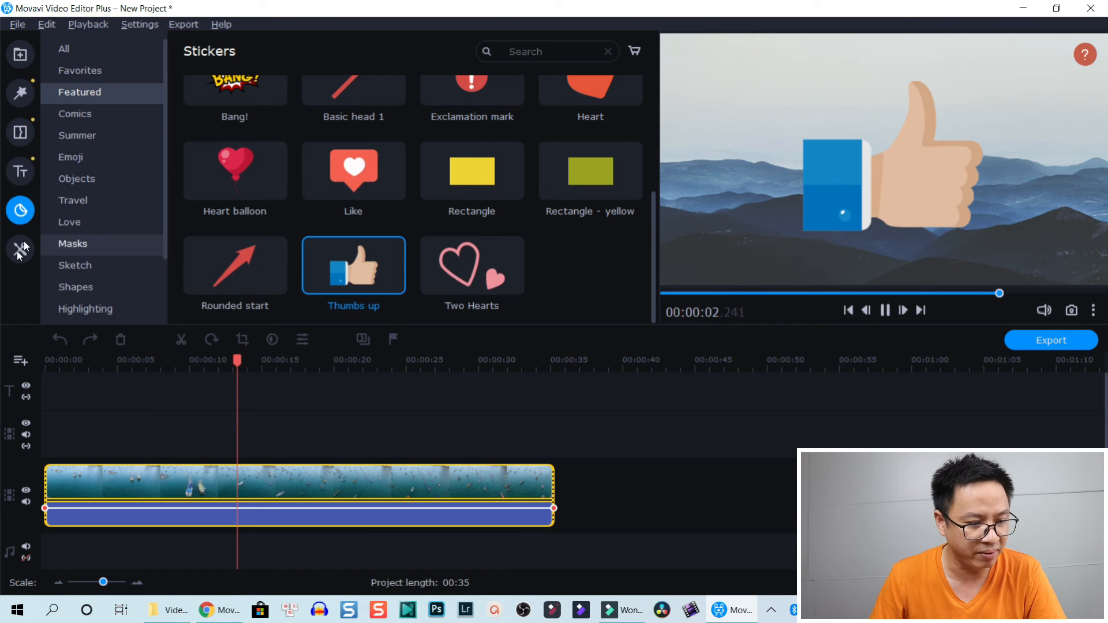
Show More tools with the Video Editing list: Stabilization, Chroma Key, Slow Motion.
click(19, 249)
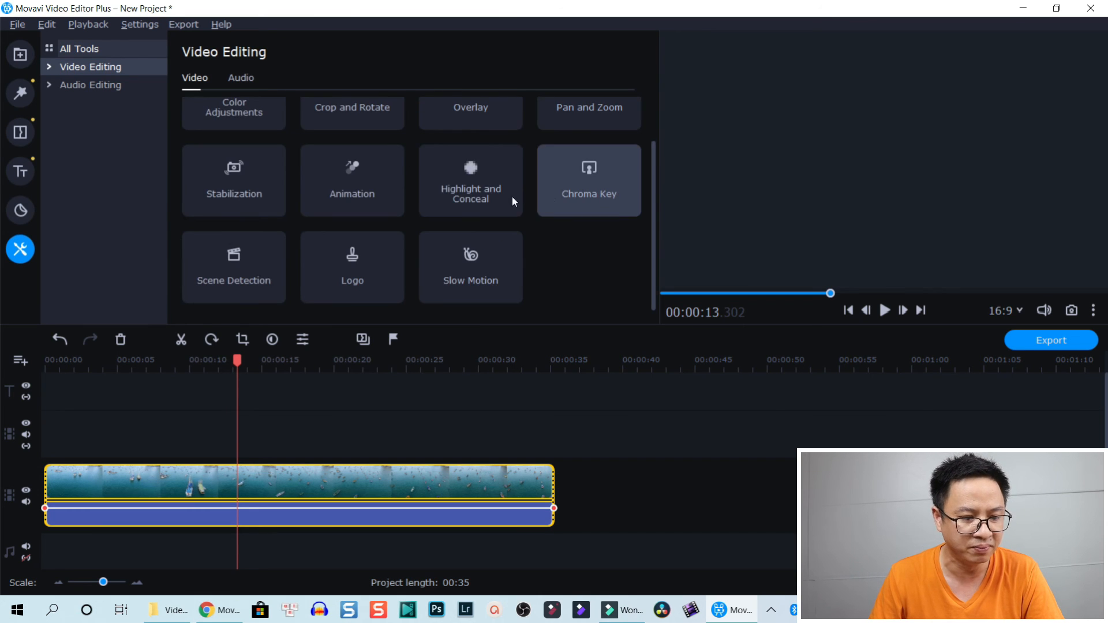
mouse_move(486, 270)
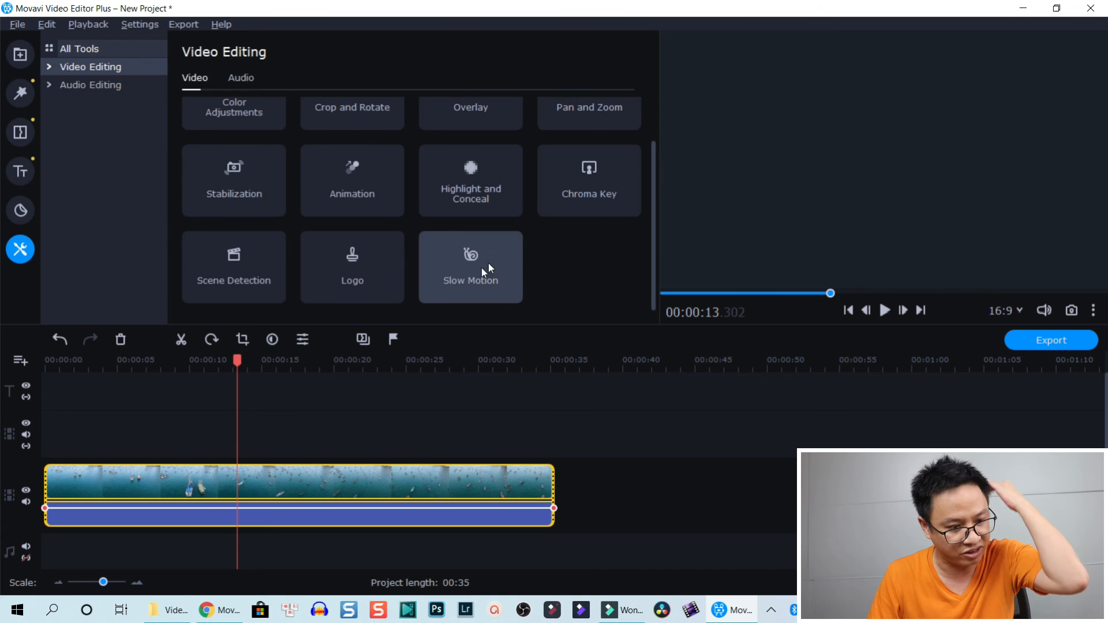